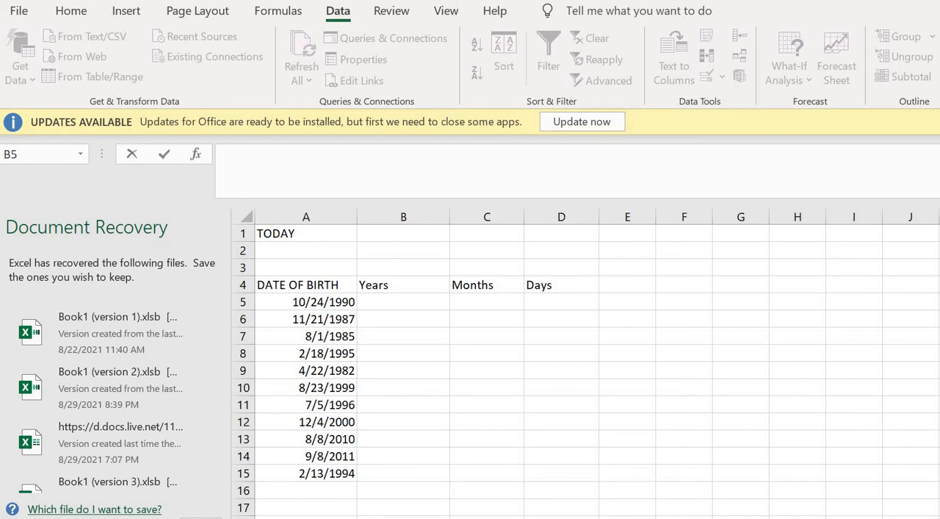
- Relabel cell A1 from 'TODAY' to 'TODAY DATE'
left_click(404, 301)
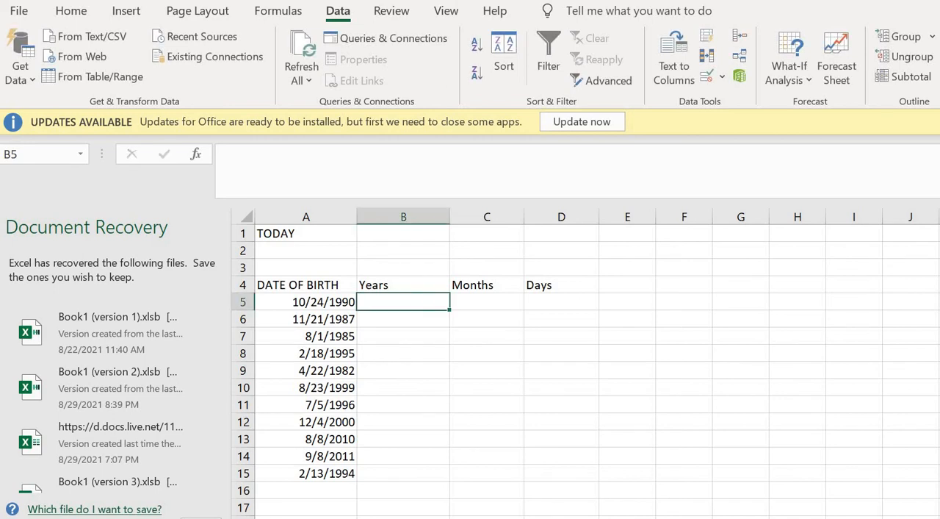
left_click(305, 233)
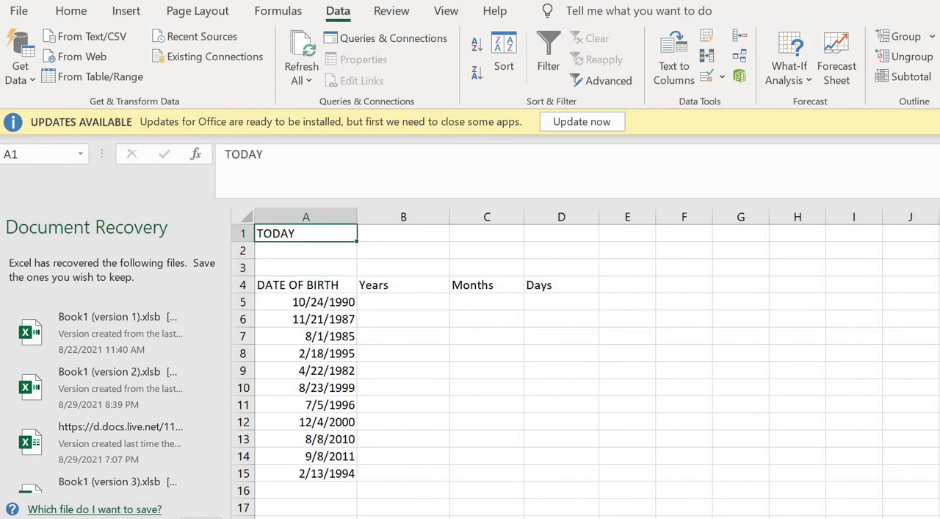
type("DATE")
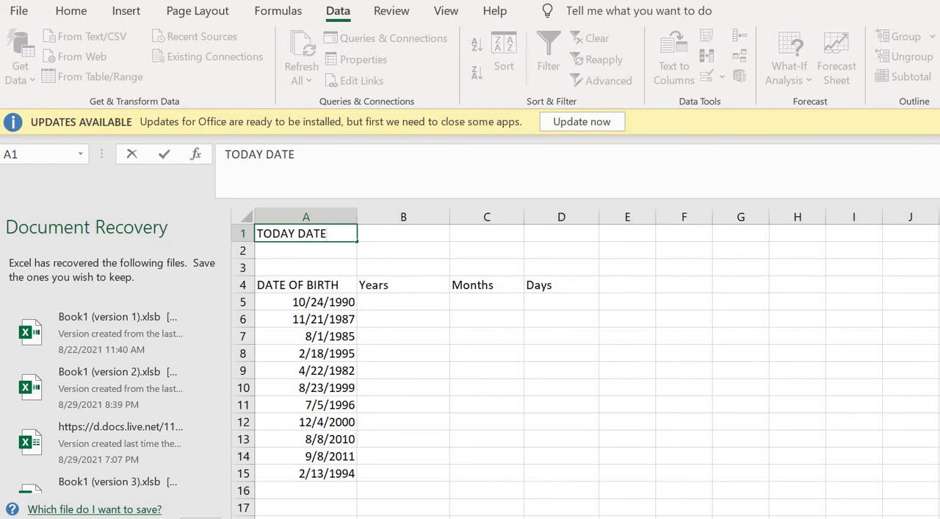
left_click(404, 233)
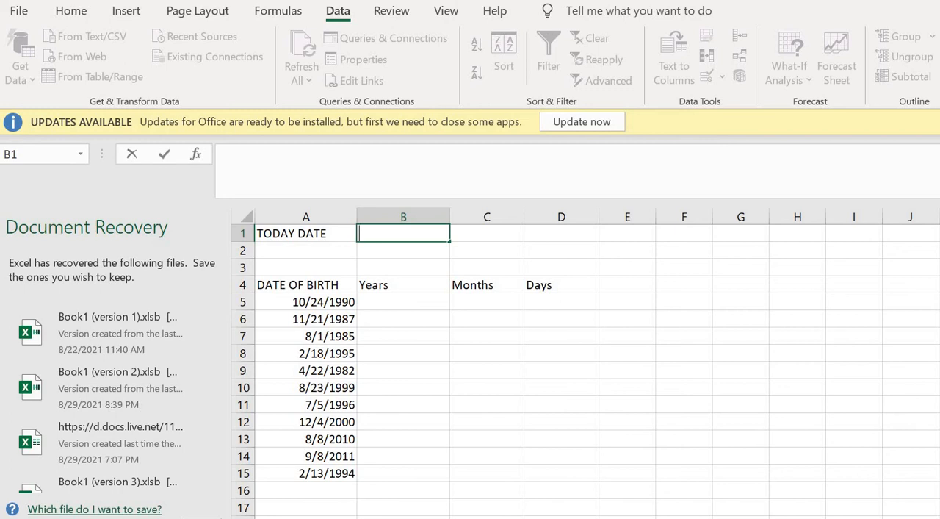
- Enter today's date 11/7/2021 in cell B1
type("11/7/2021")
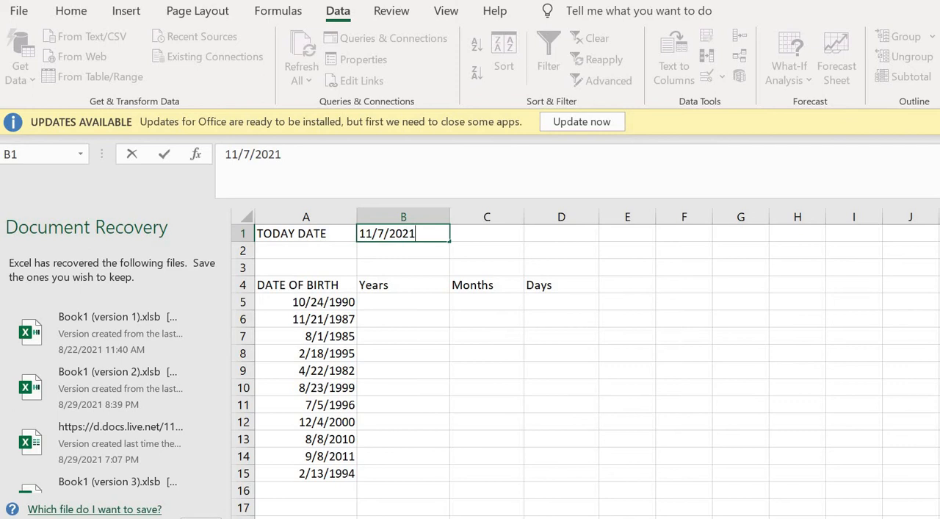
left_click(403, 301)
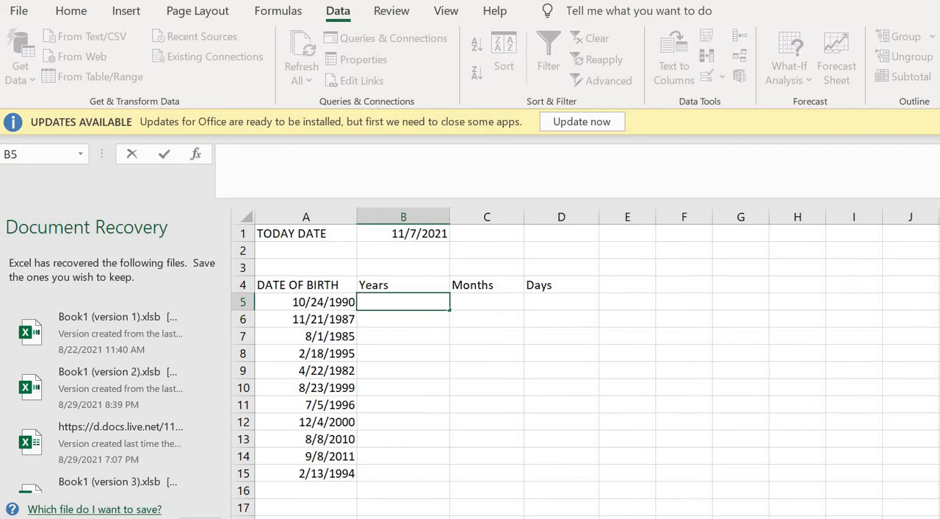
mouse_move(403, 304)
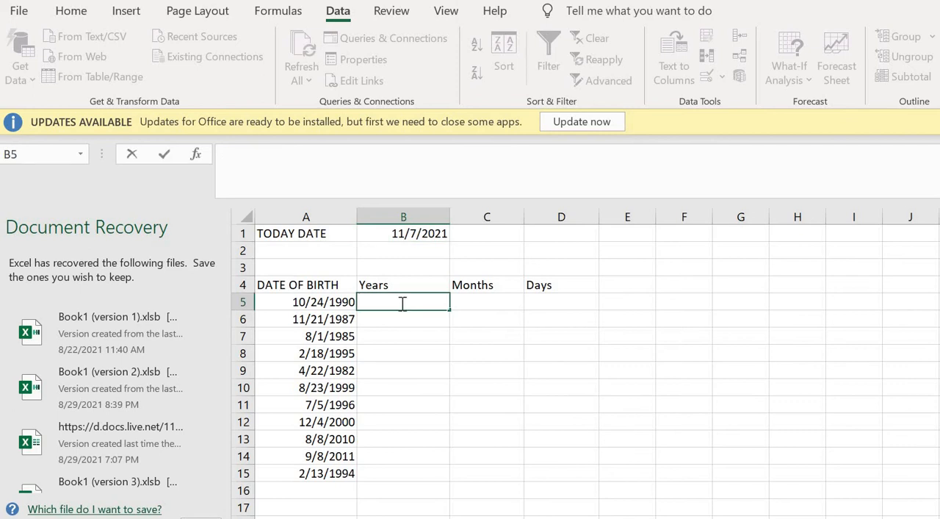
- Enter =DATEDIF(A5,B1,"Y") in B5, returning 31 years
type("=")
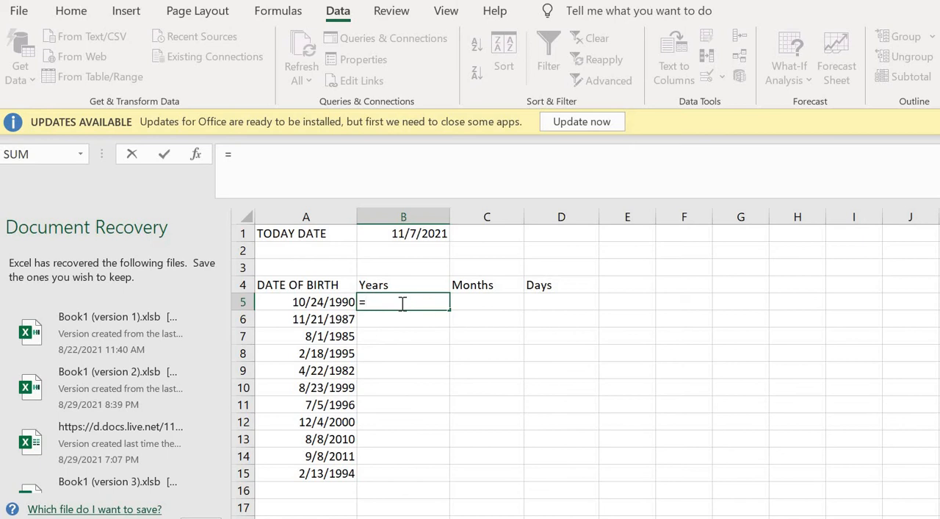
type("DA")
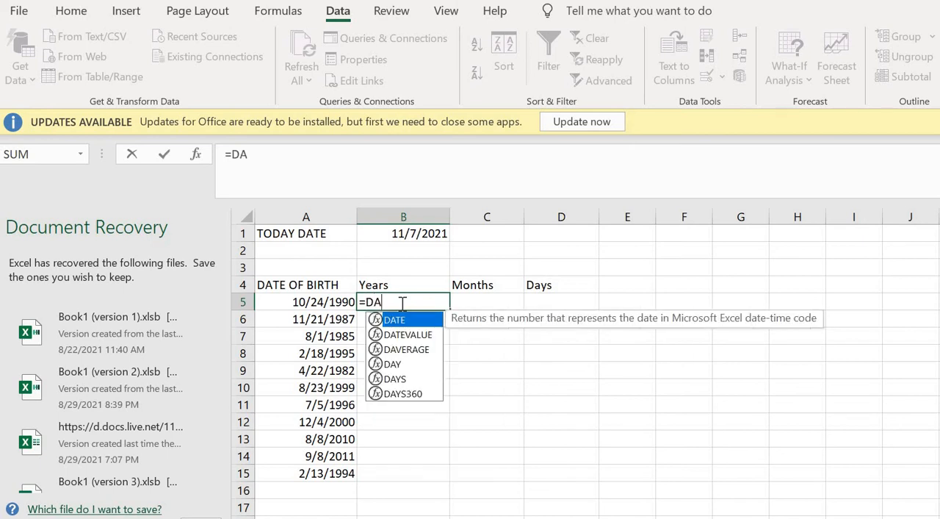
type("TED")
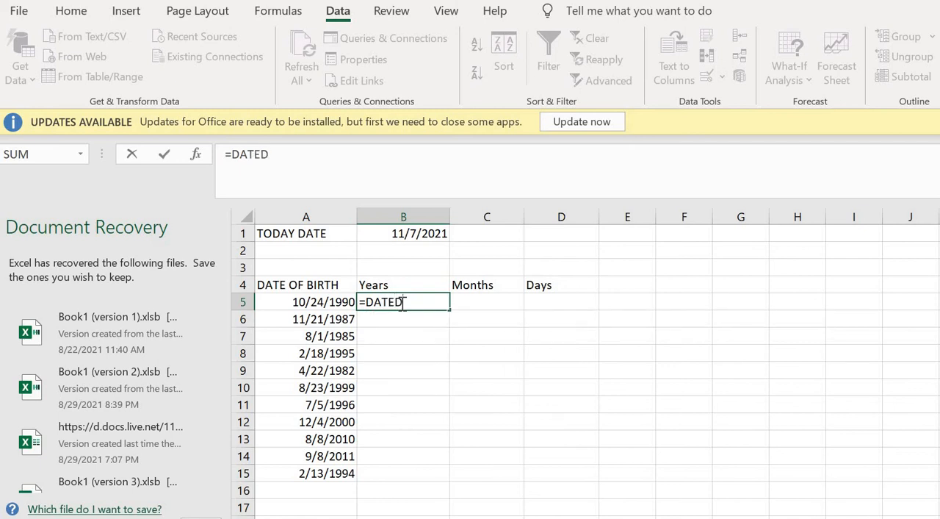
type("IF")
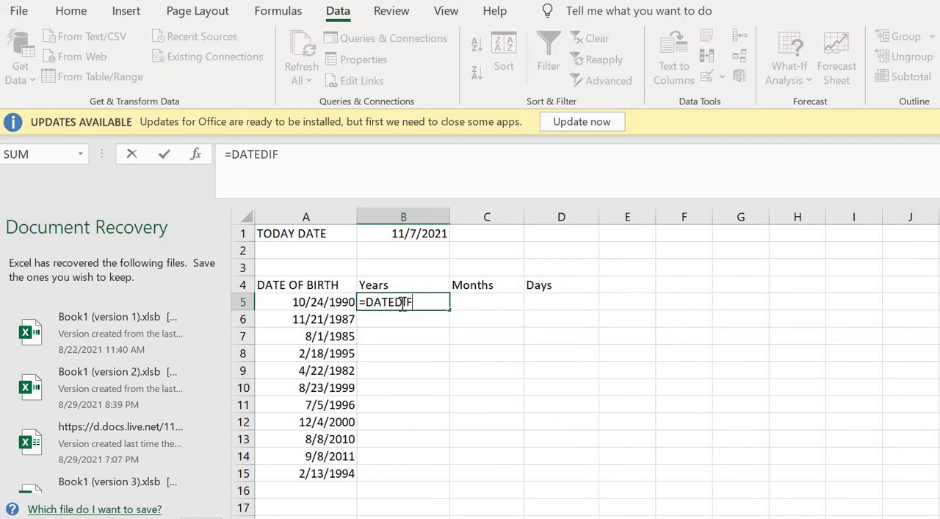
type("(")
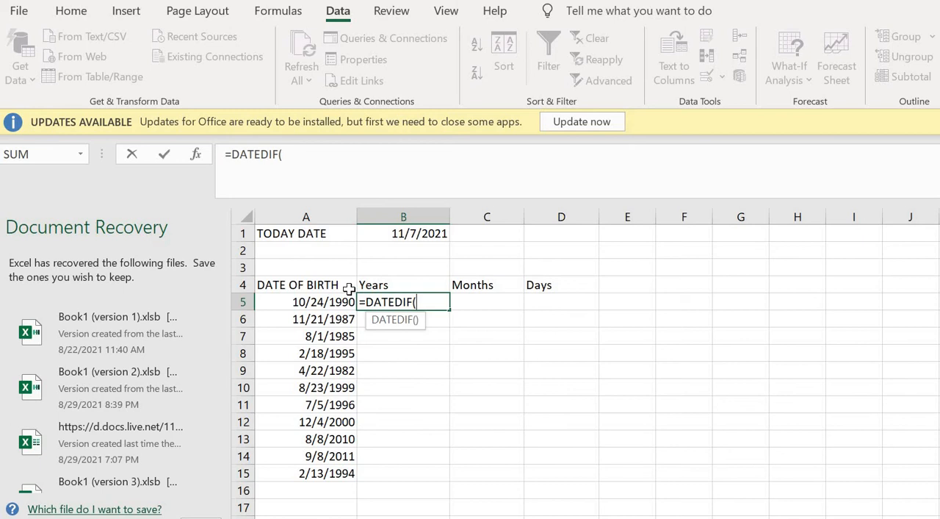
left_click(305, 301)
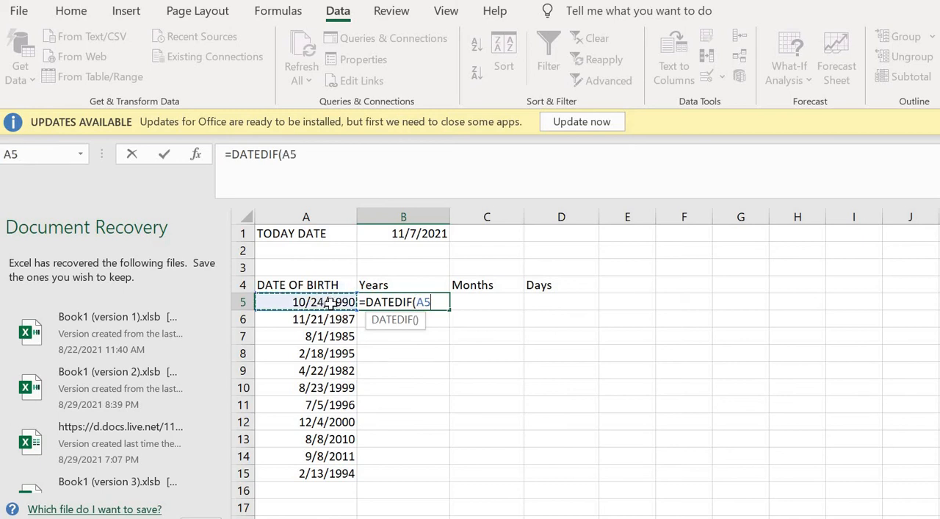
type(",")
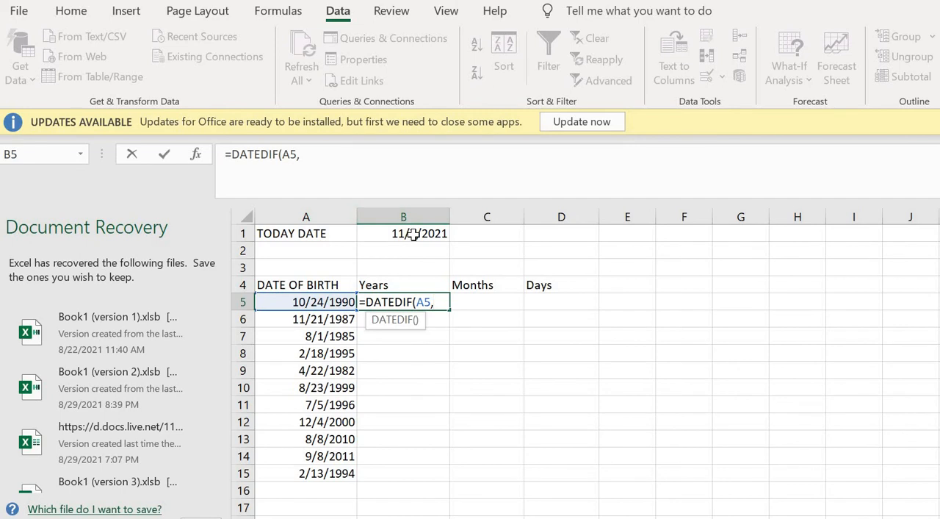
left_click(403, 233)
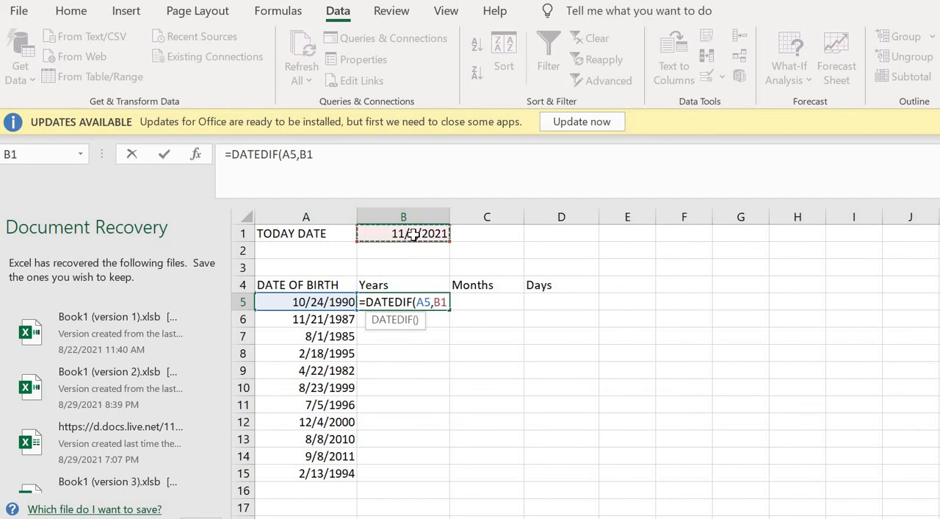
type(",\"")
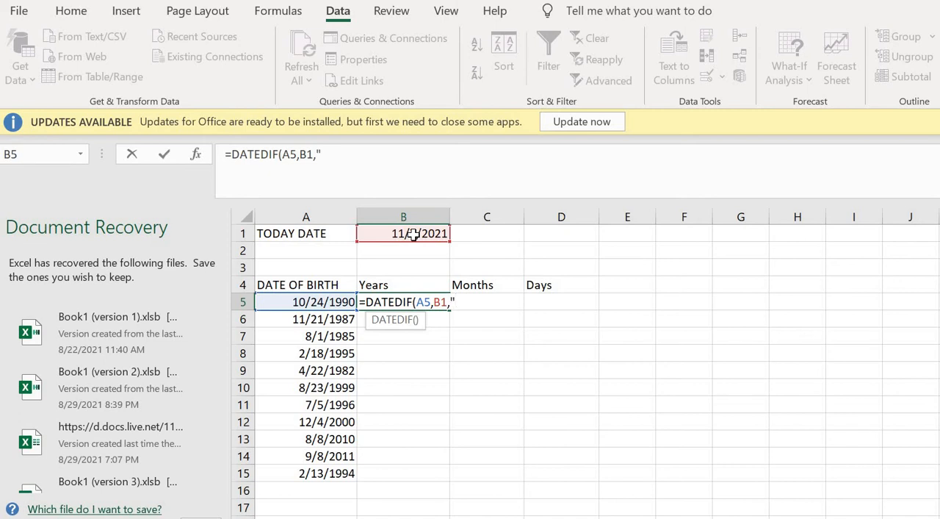
type("Y\"")
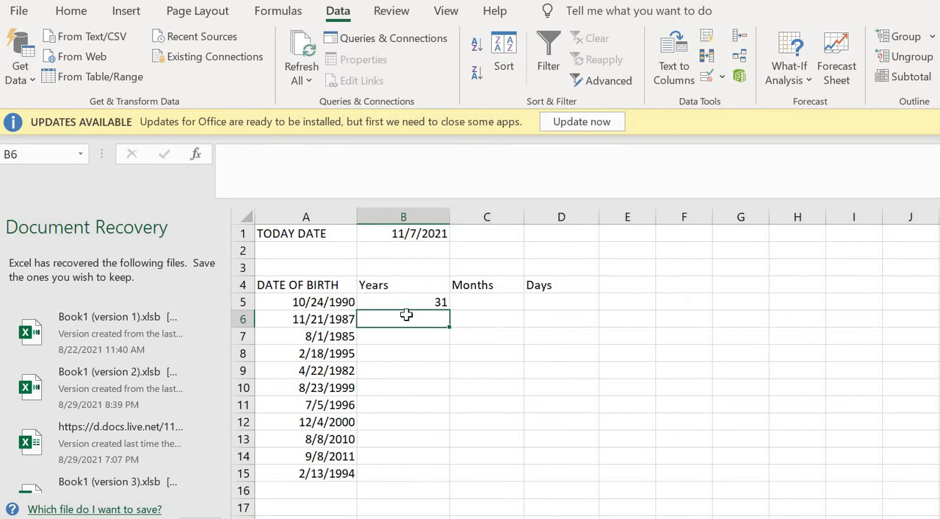
left_click(403, 301)
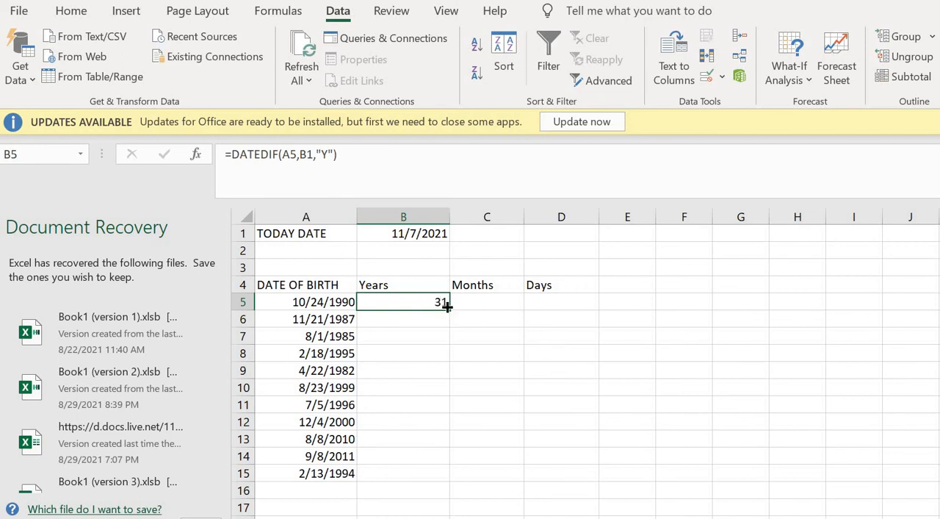
left_click(487, 302)
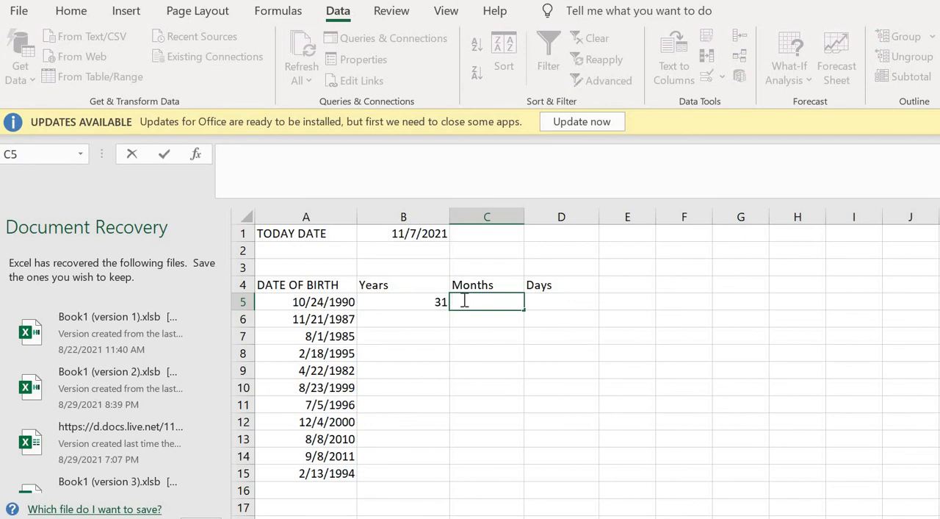
- Enter =DATEDIF(A5,B1,"M") in C5, returning 372 months
type("=")
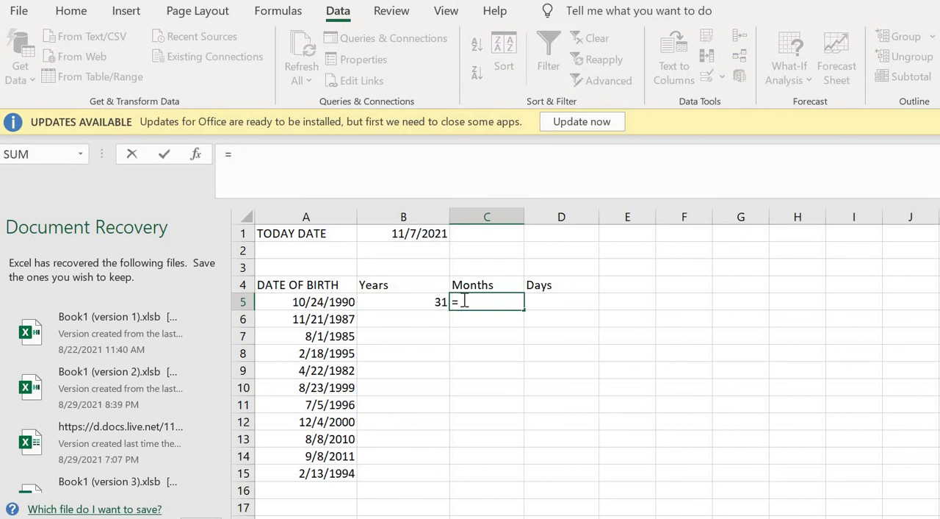
type("DATEDIF")
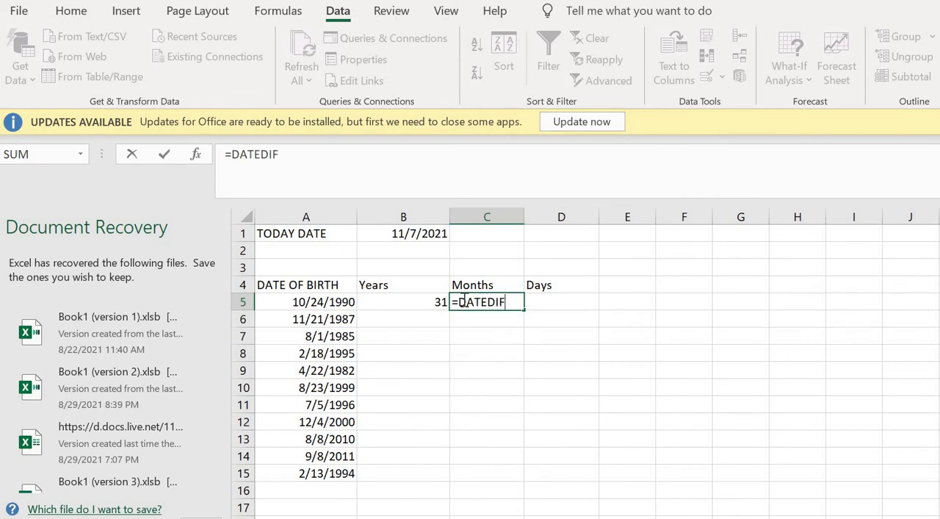
type("(")
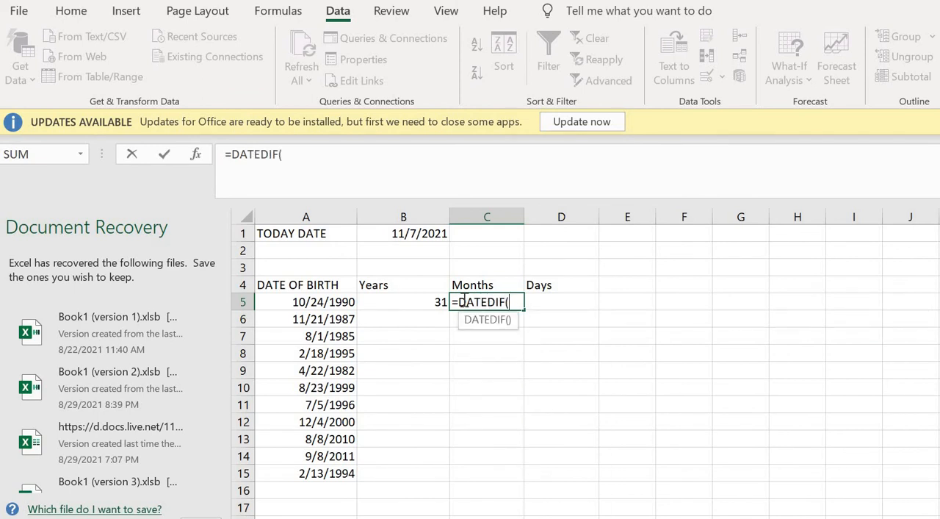
mouse_move(368, 289)
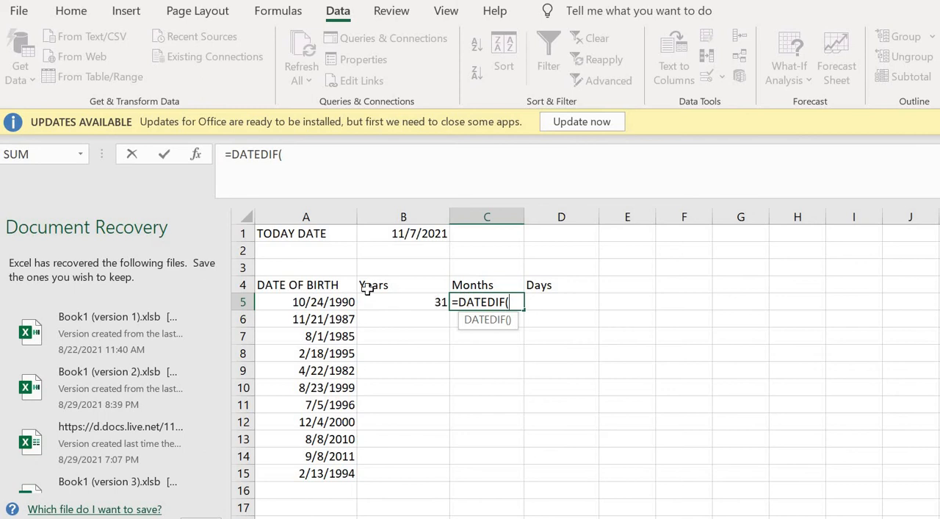
left_click(324, 302)
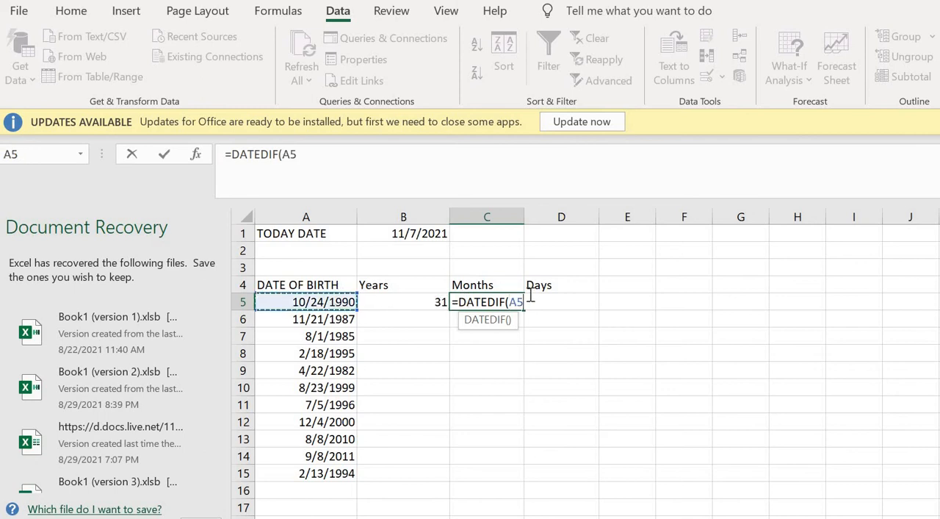
type(",")
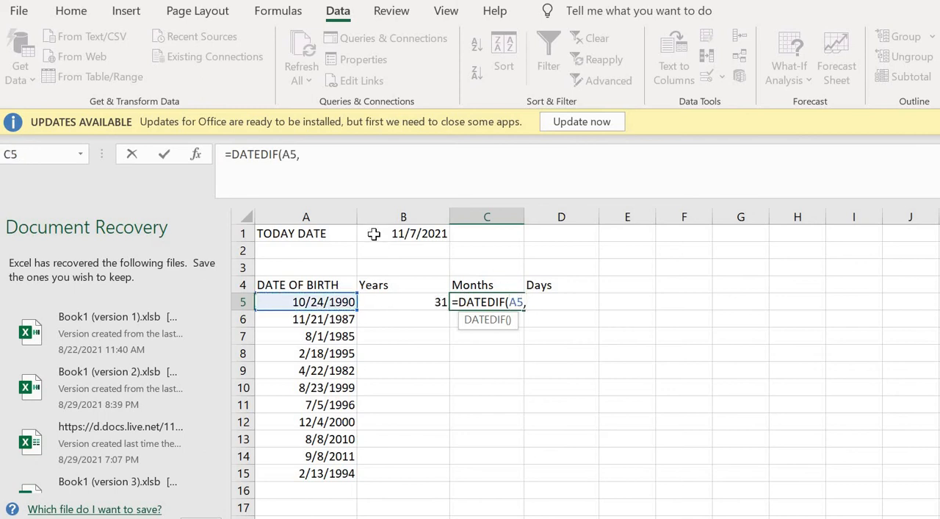
left_click(403, 233)
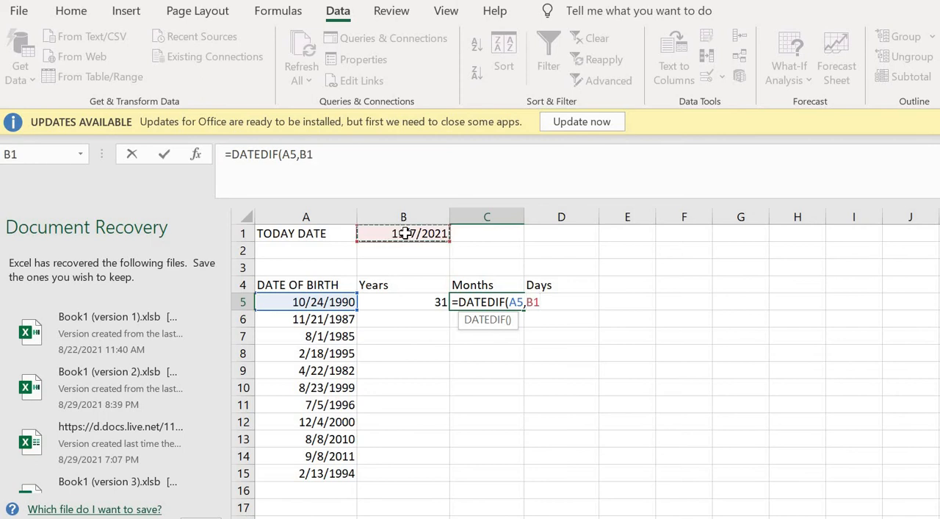
type(",'")
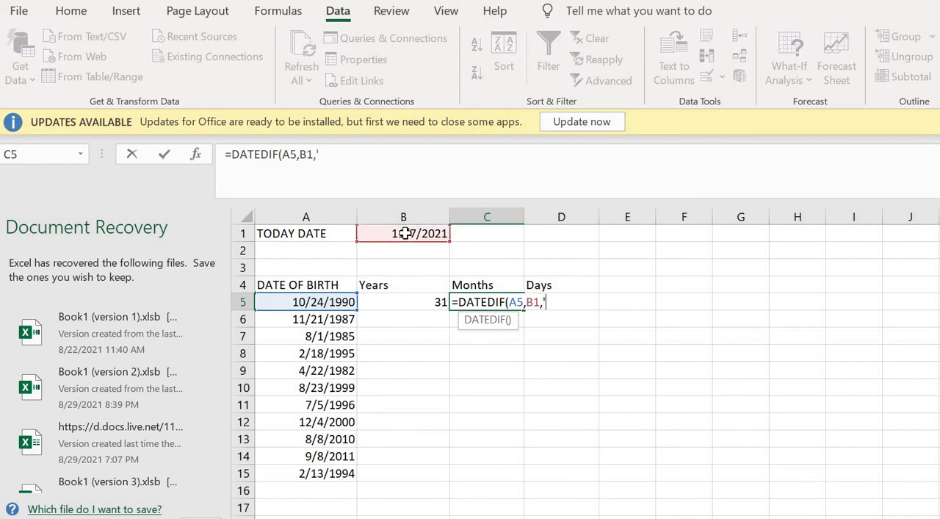
type("M")
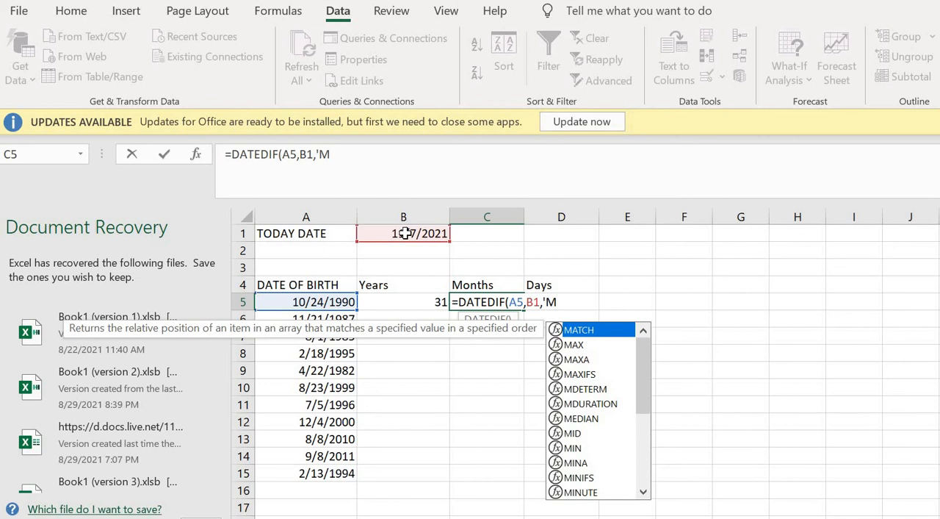
type("\"")
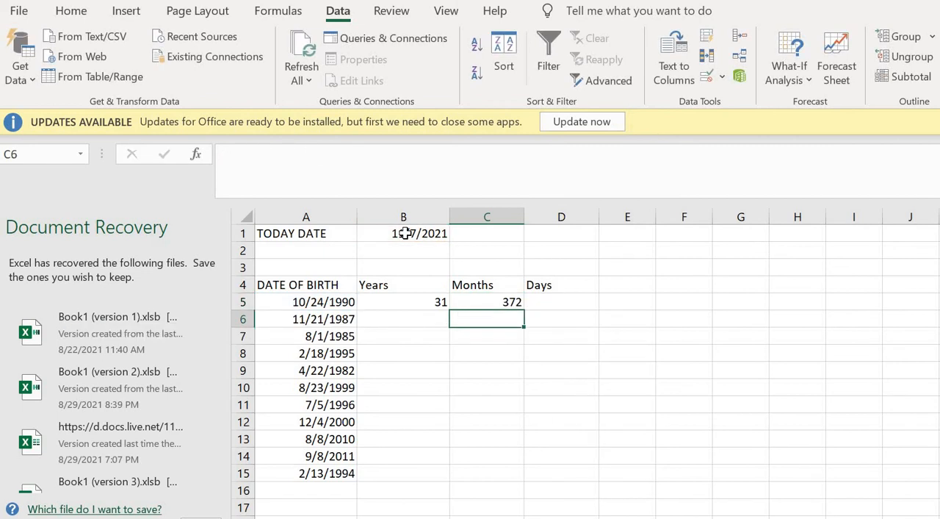
left_click(562, 301)
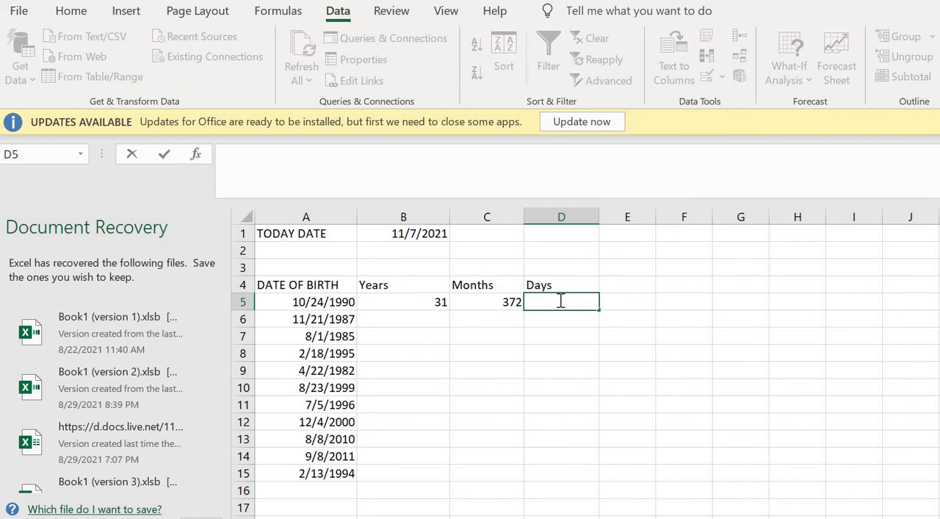
- Enter =DATEDIF(A5,B1,"D") in D5 to count the days
type("=")
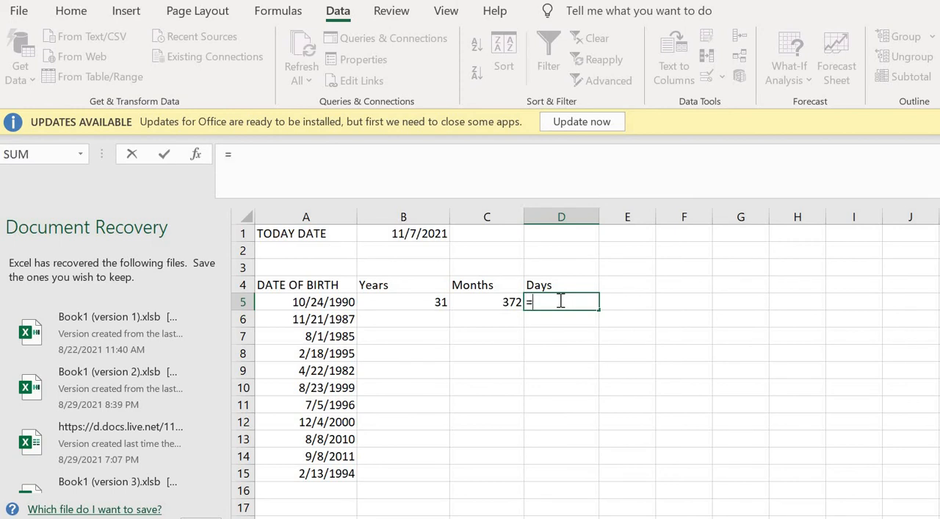
type("DATED")
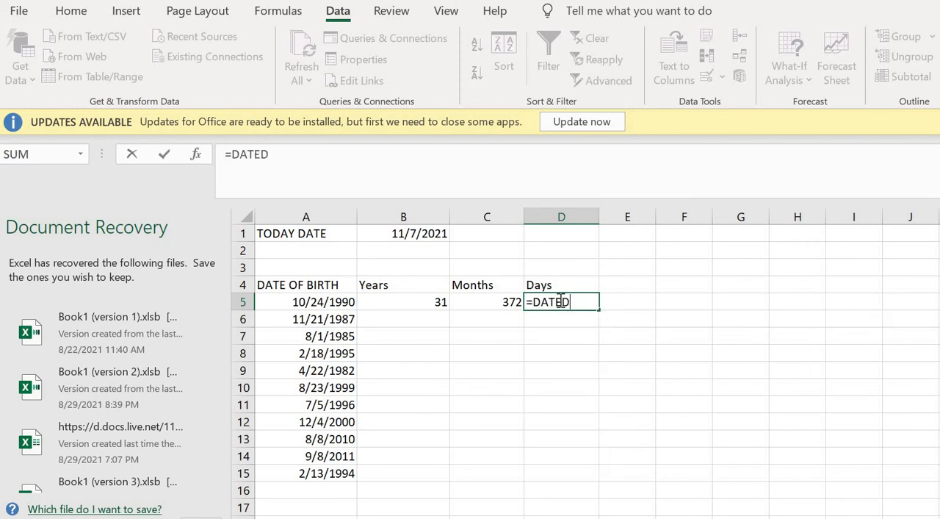
type("IF")
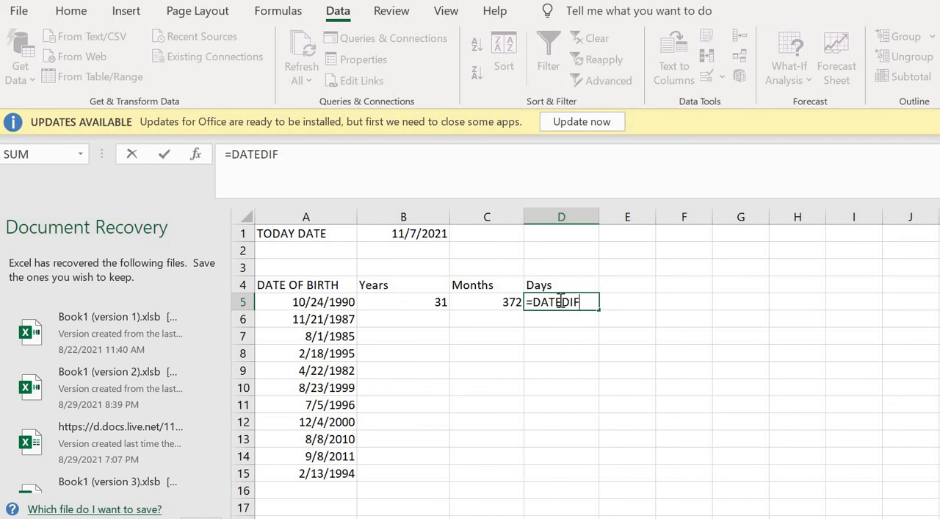
type("(")
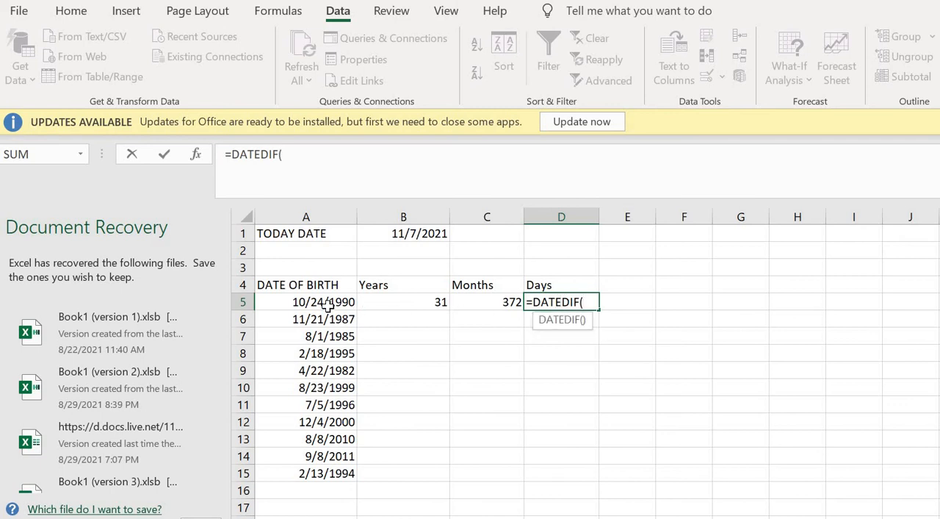
left_click(323, 301)
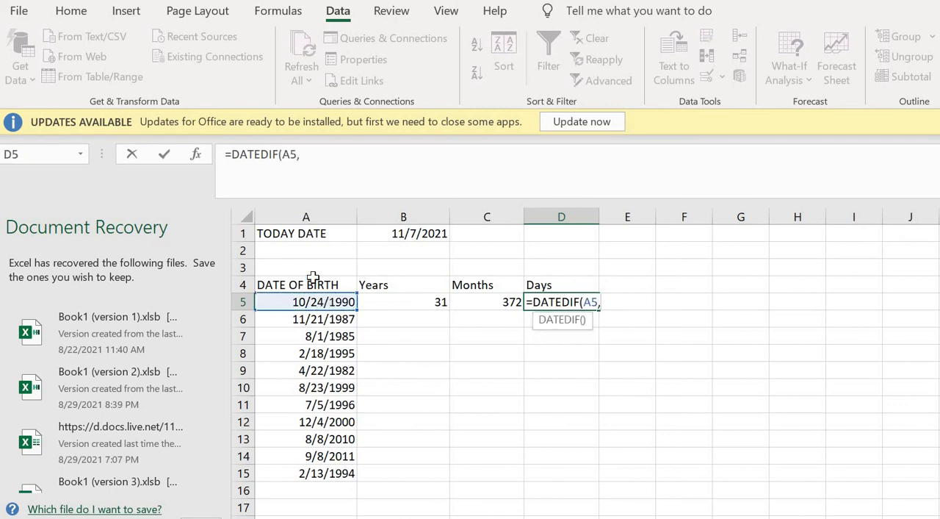
left_click(403, 233)
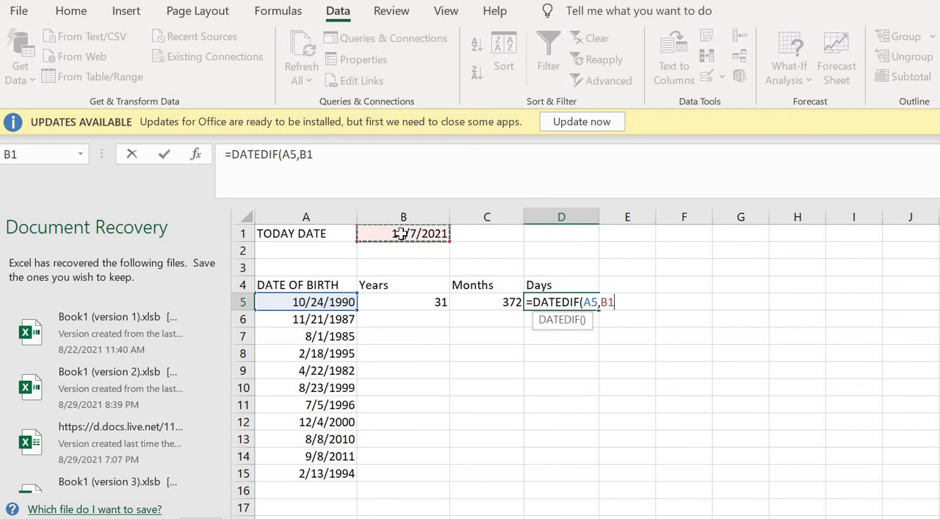
type(",\"")
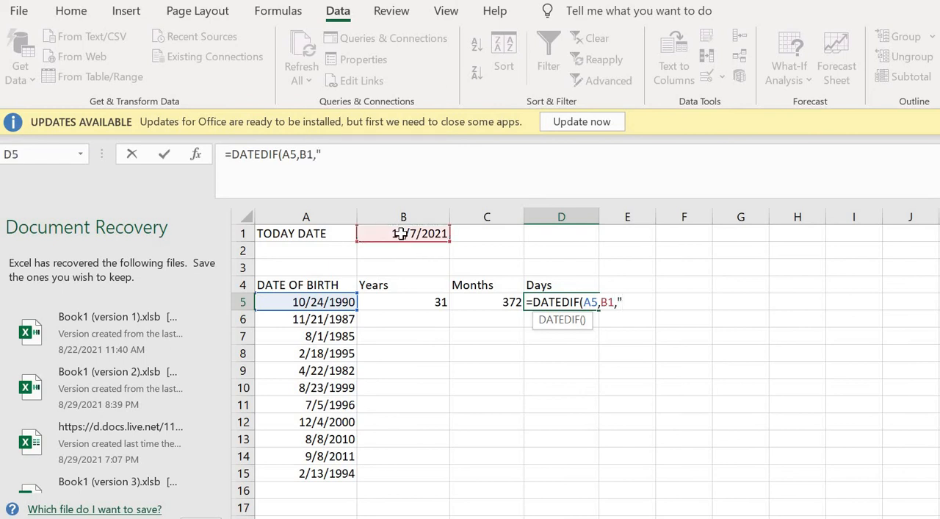
type("D")
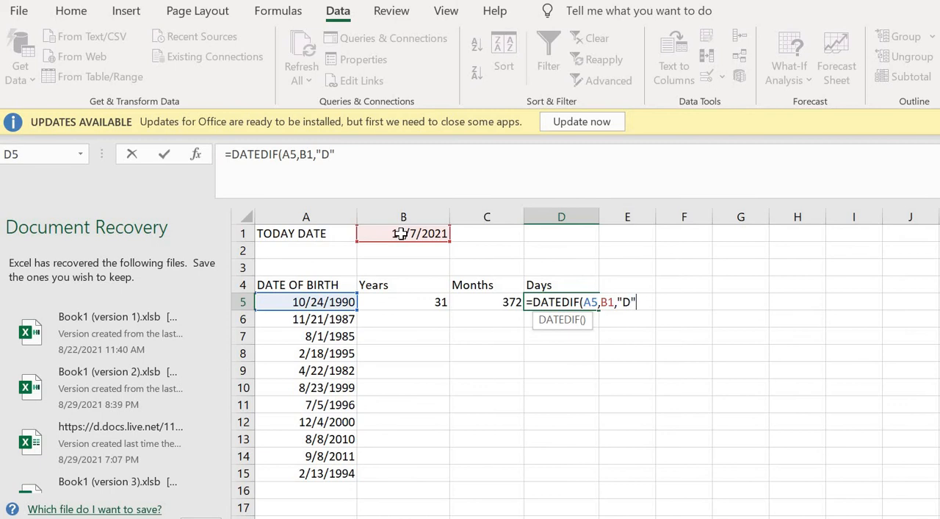
key("enter")
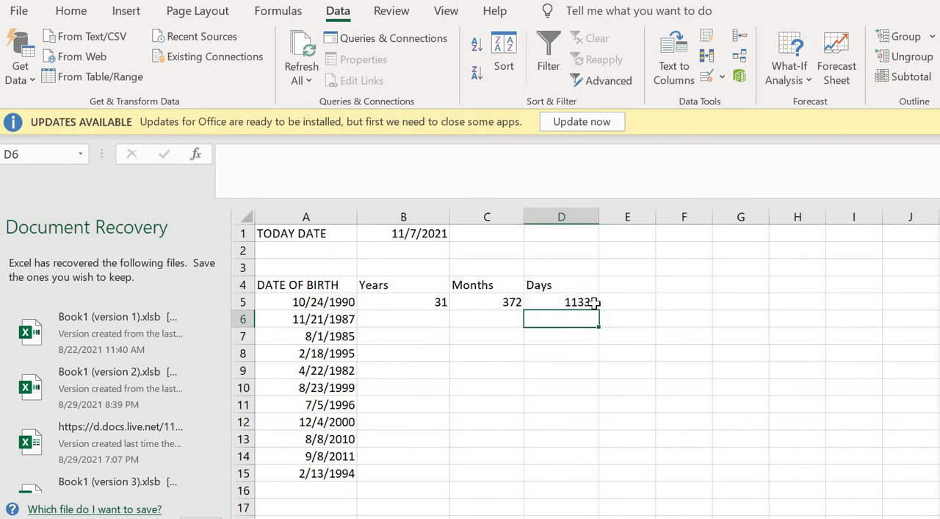
mouse_move(612, 301)
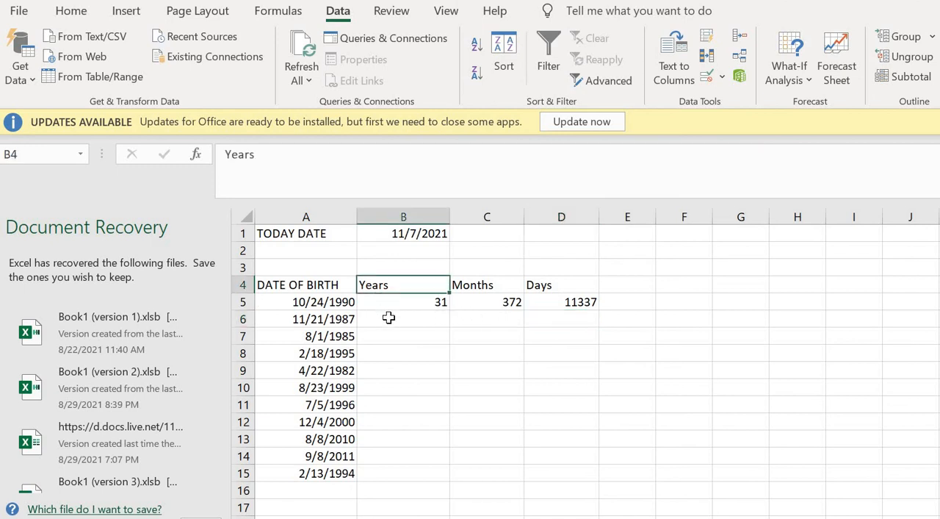
- Try =DATEDIF(A6,B2,"Y") for the second birth date, then cancel it
left_click(403, 301)
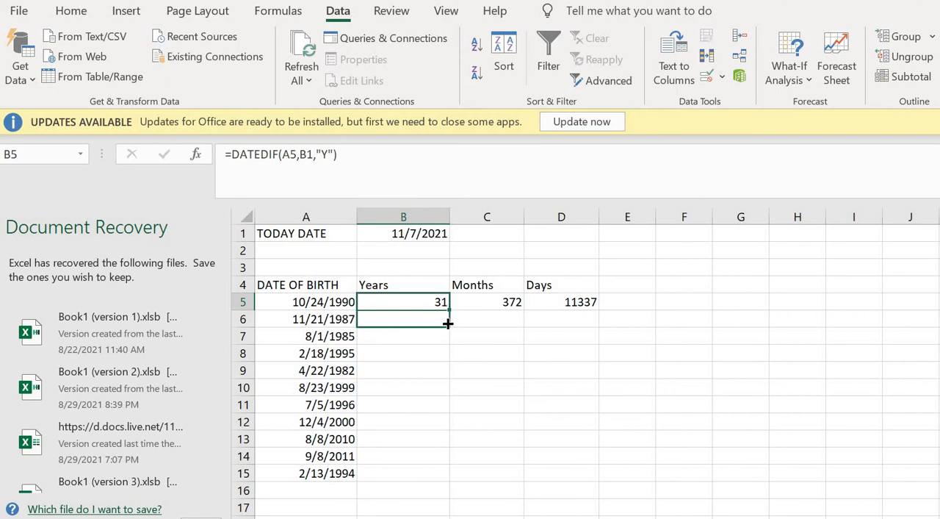
type("=DATEDIF(A6,B2,\"Y\")")
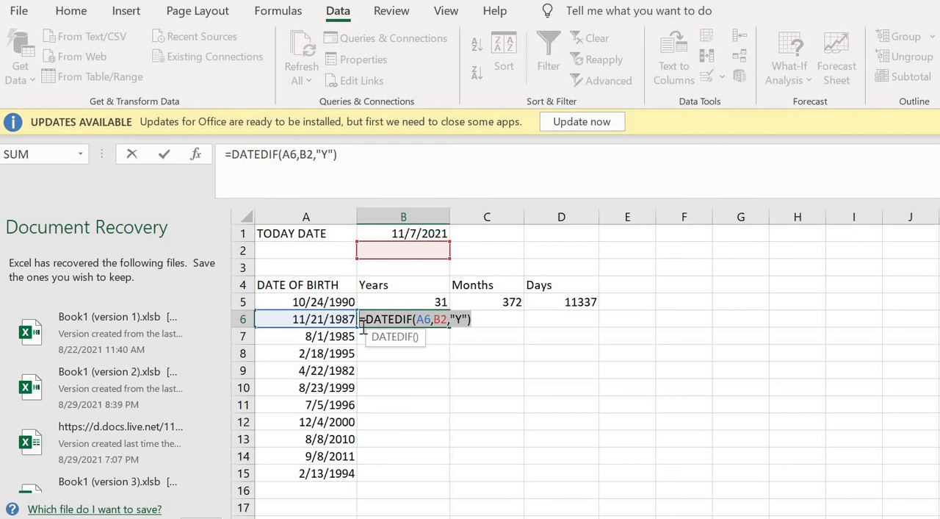
key("Escape")
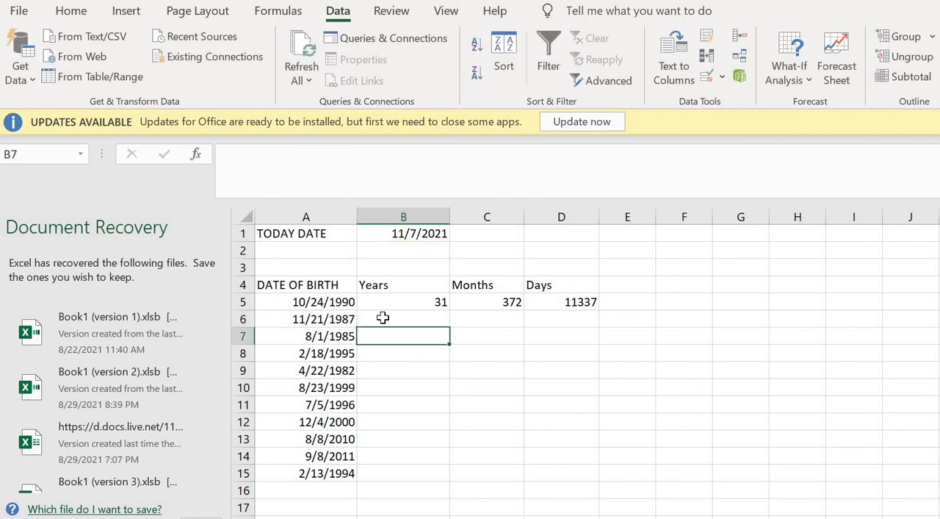
- Enter =DATEDIF(A6,B1,"Y") in B6, returning 33 years
type("=")
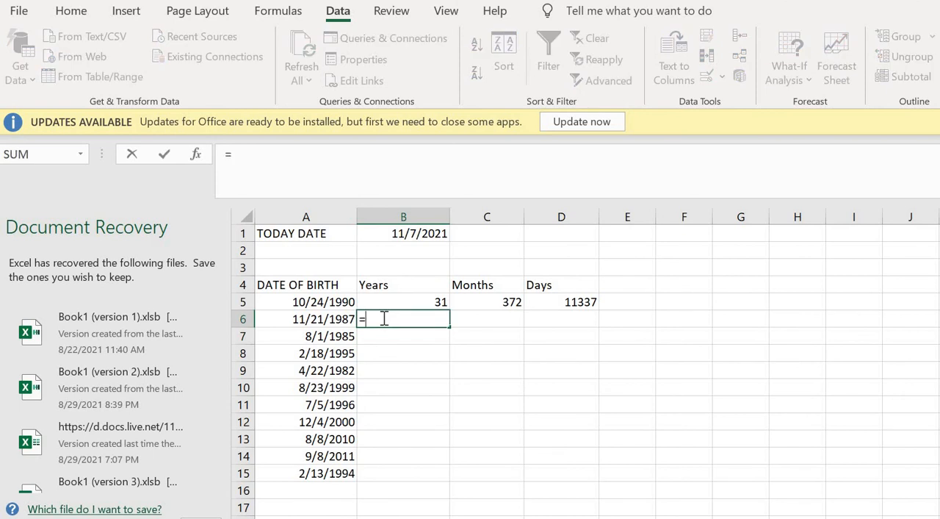
type("DATED")
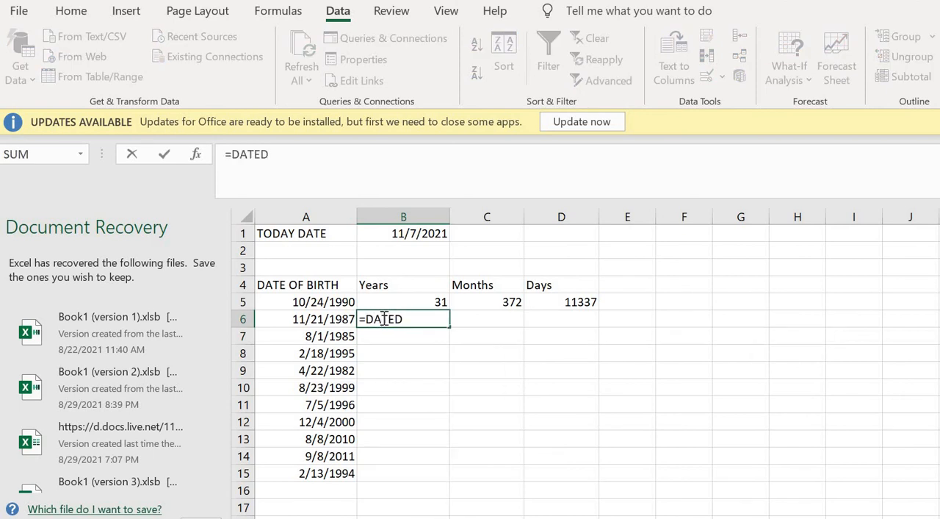
type("IF")
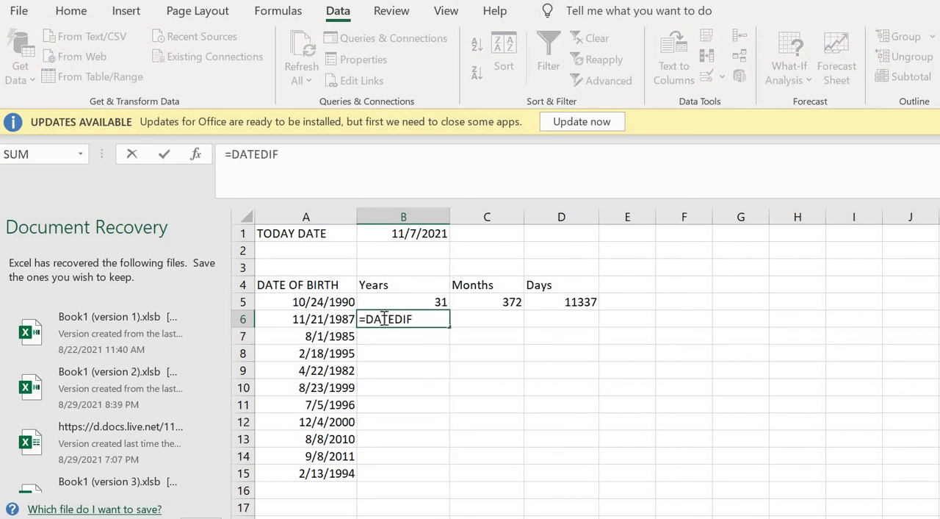
left_click(305, 318)
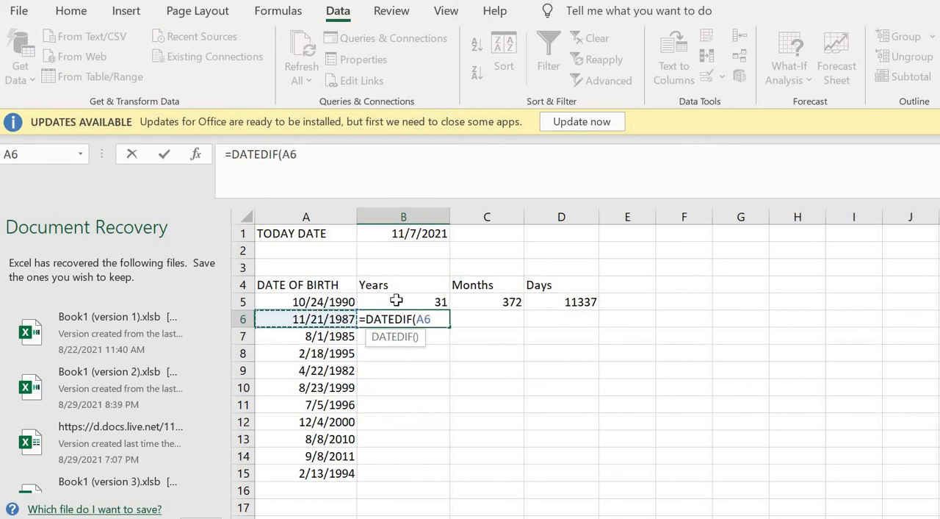
type(",")
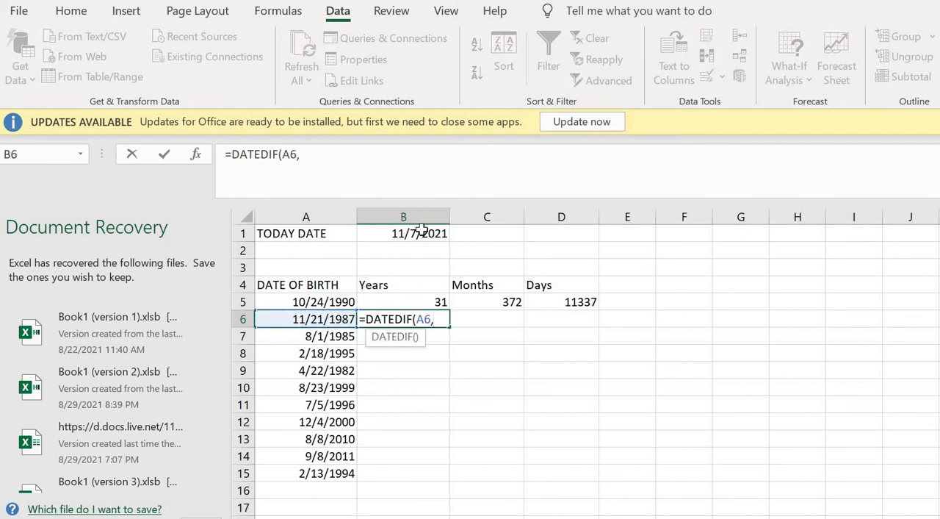
left_click(403, 233)
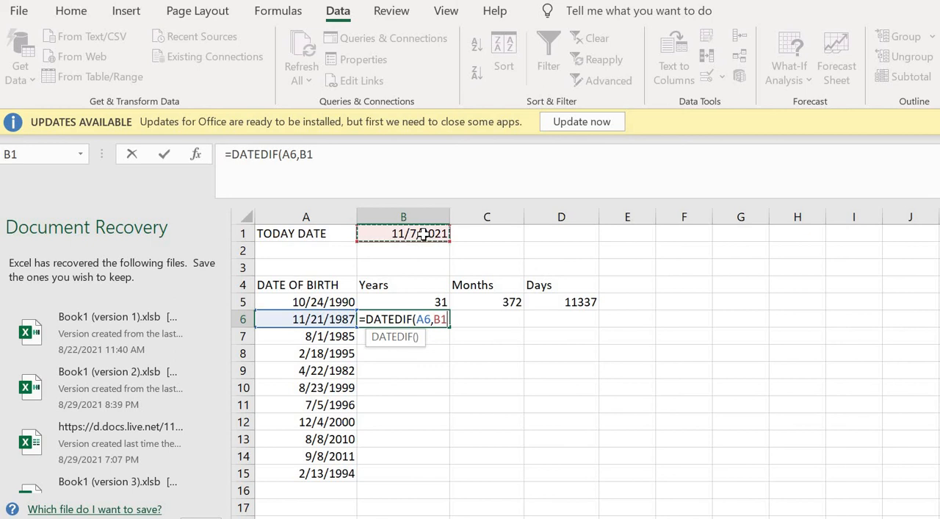
type(",")
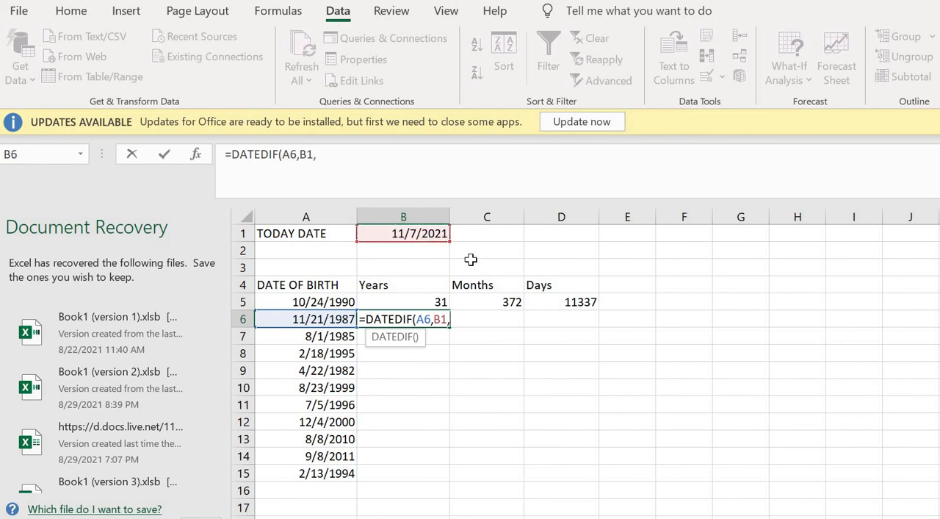
type("\"Y")
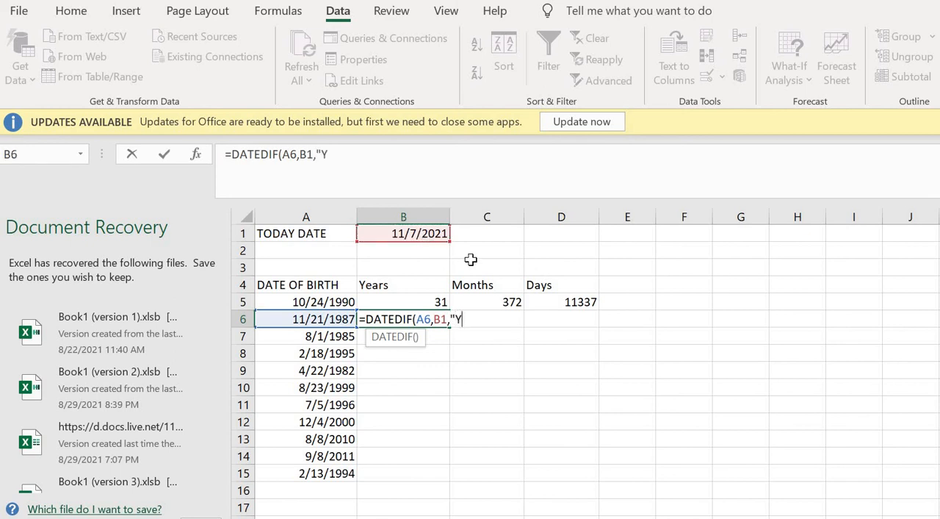
type("\"")
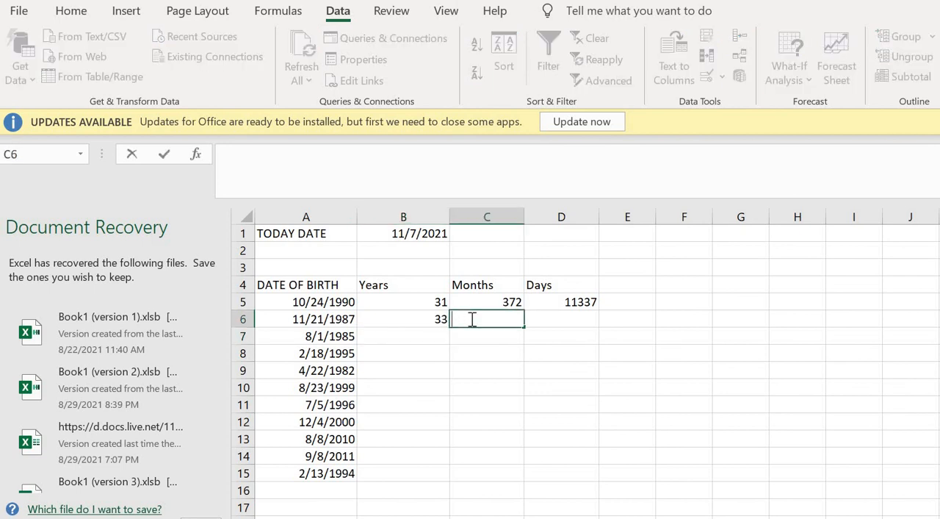
- Enter =DATEDIF(A6,B1,"M") in C6, returning 407 months
type("=DATED")
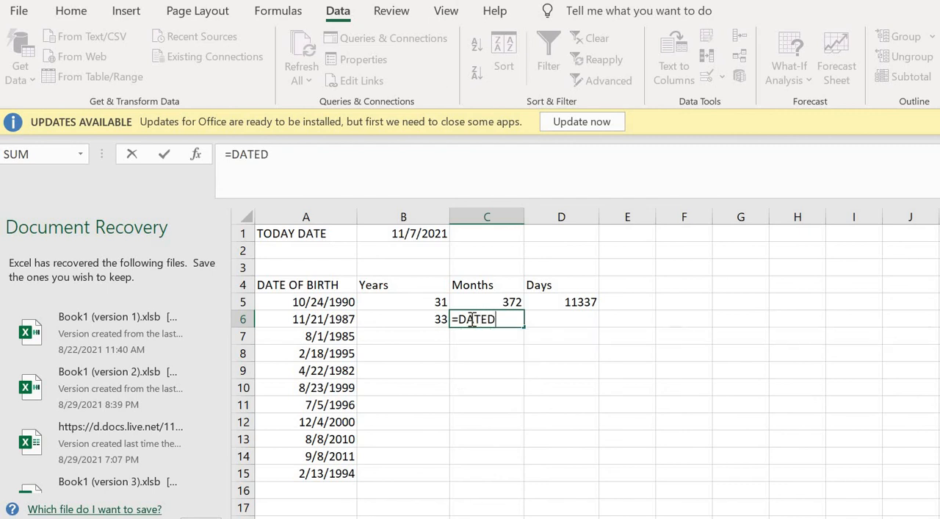
type("IF(")
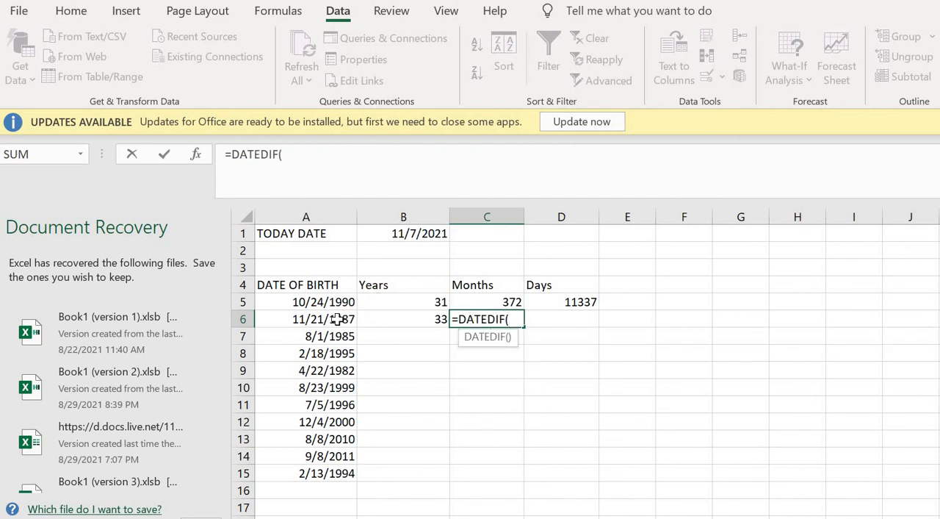
left_click(307, 318)
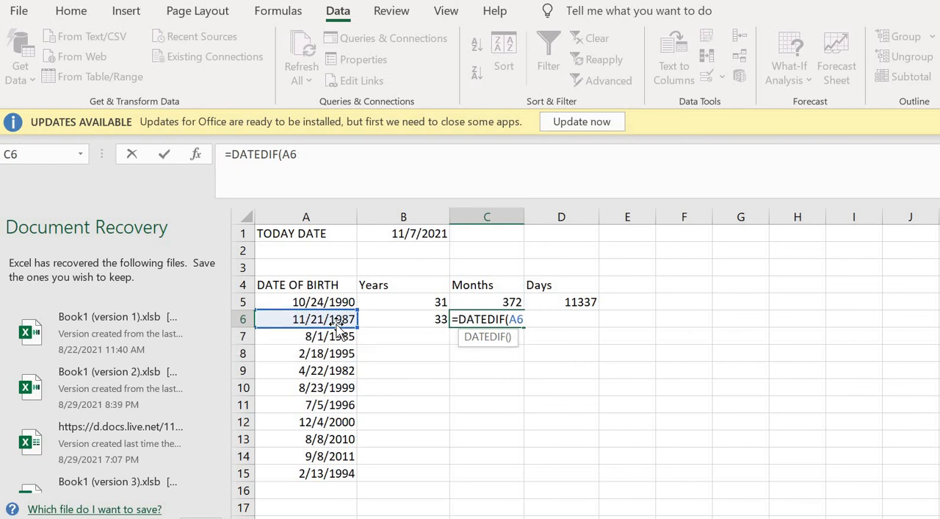
type(",")
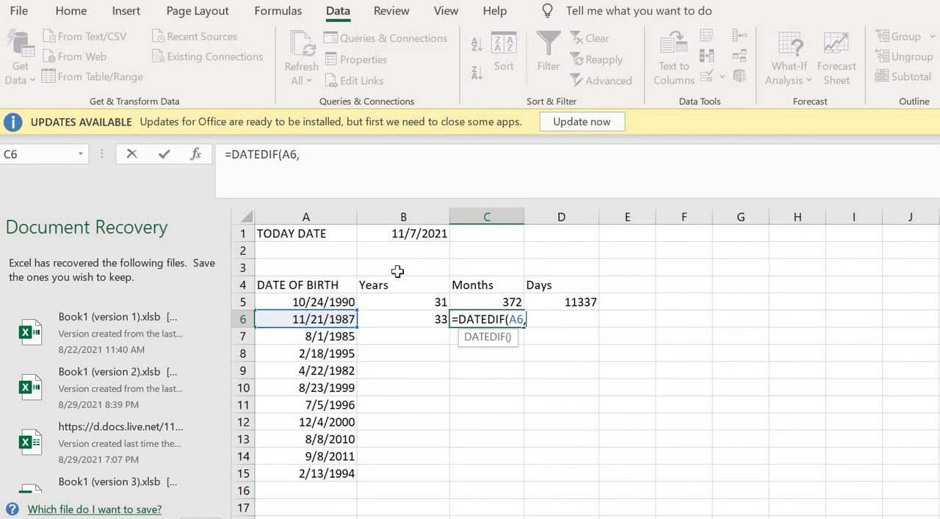
left_click(404, 233)
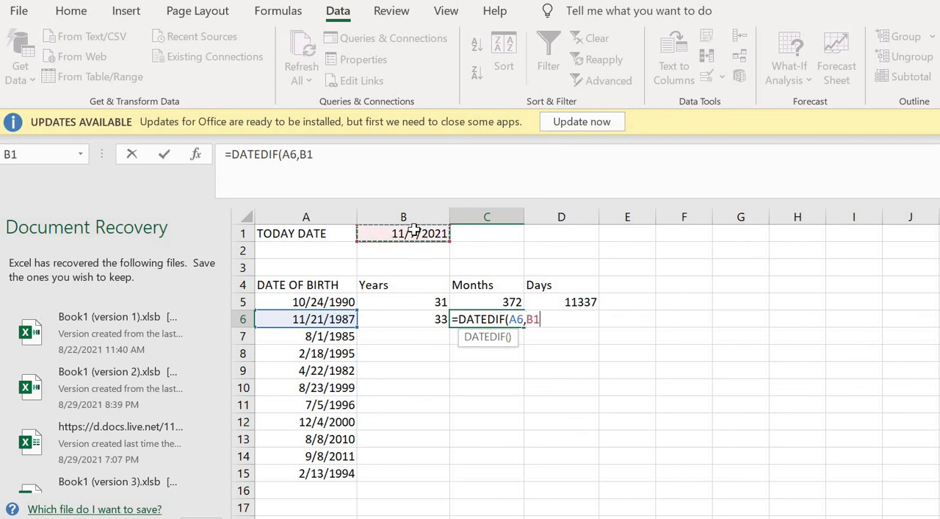
type(",\"")
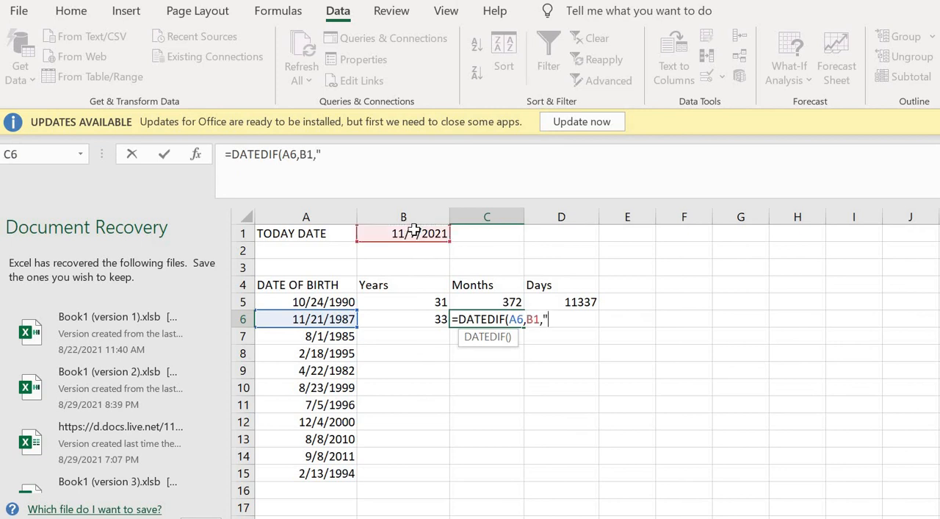
type("M")
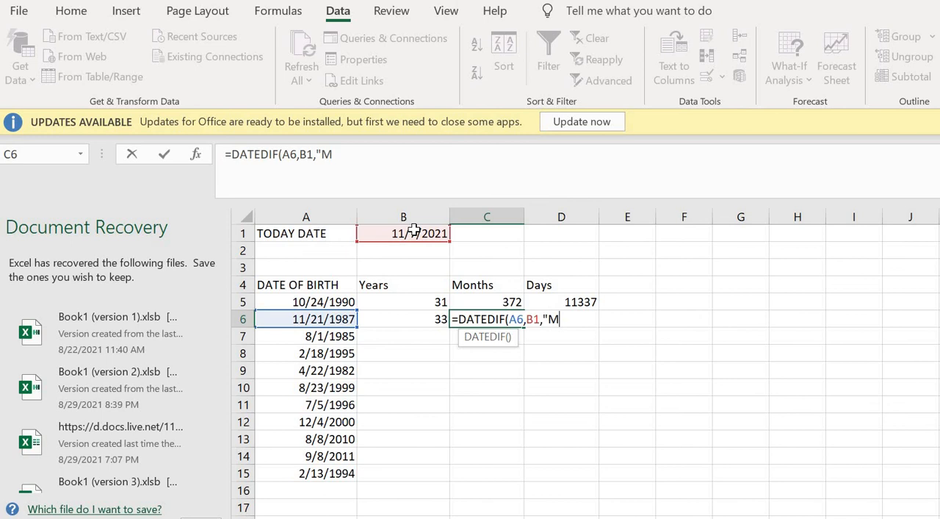
key("Enter")
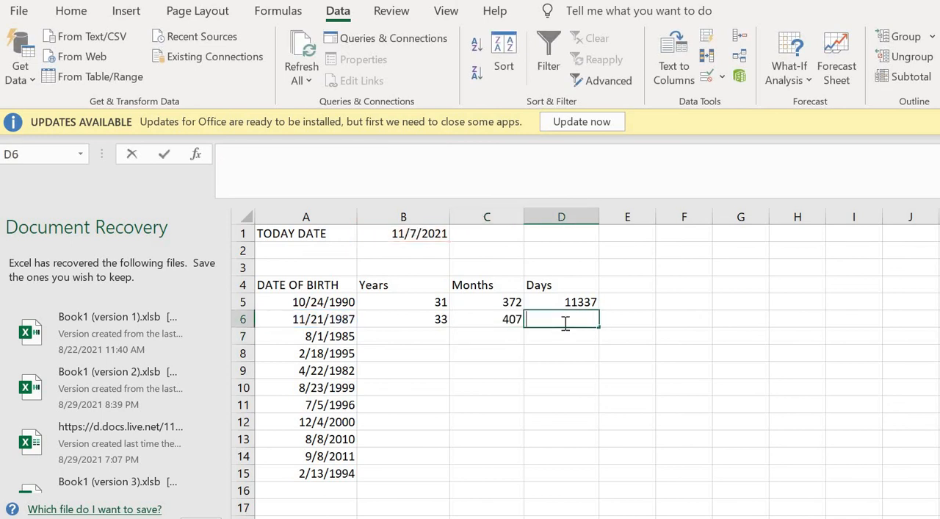
- Enter =DATEDIF(A6,B1,"D") in D6, returning 12405 days
type("=")
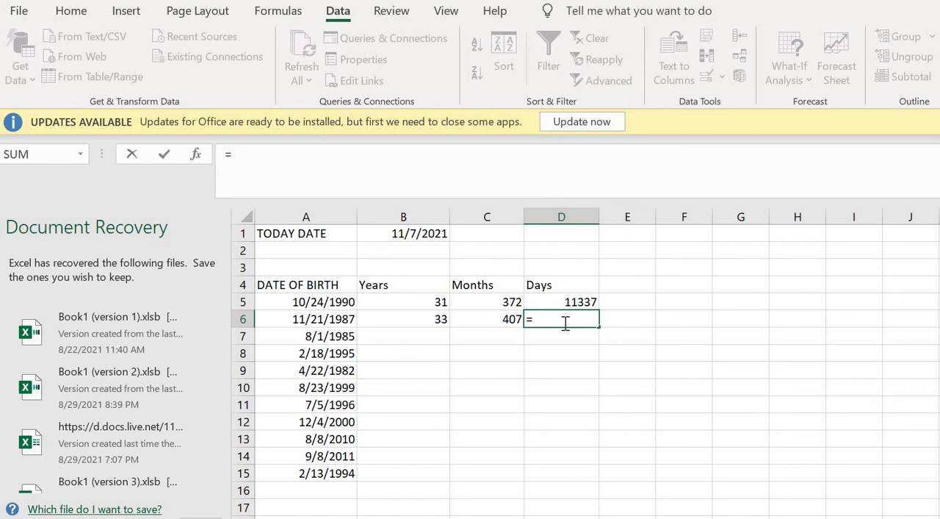
type("DATED")
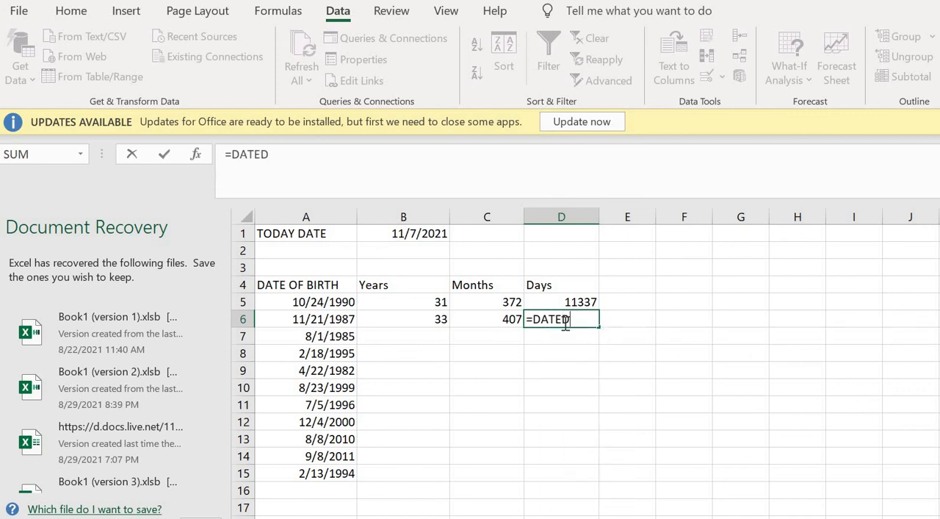
type("IF(")
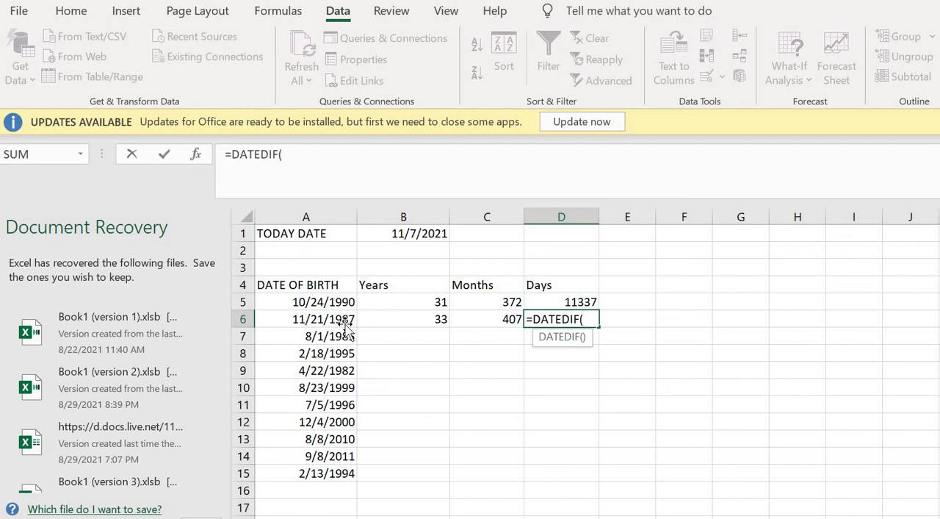
left_click(306, 319)
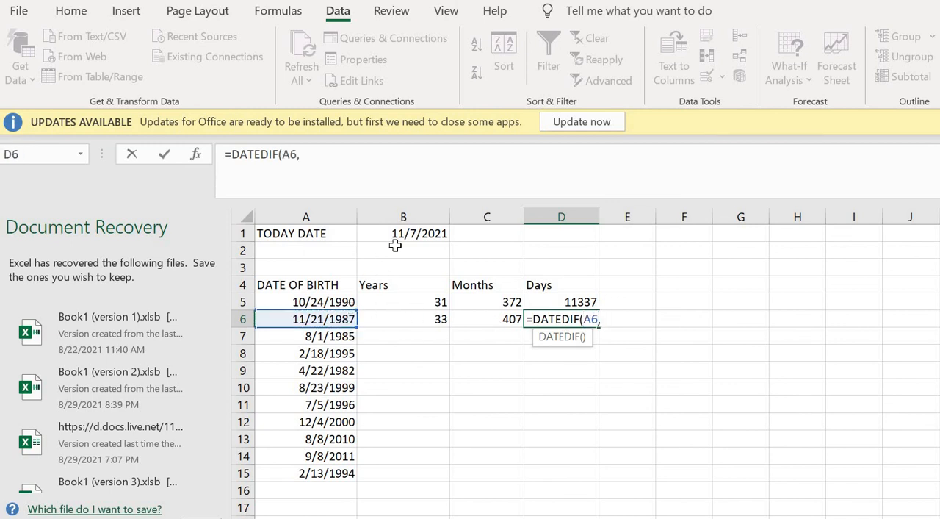
left_click(403, 233)
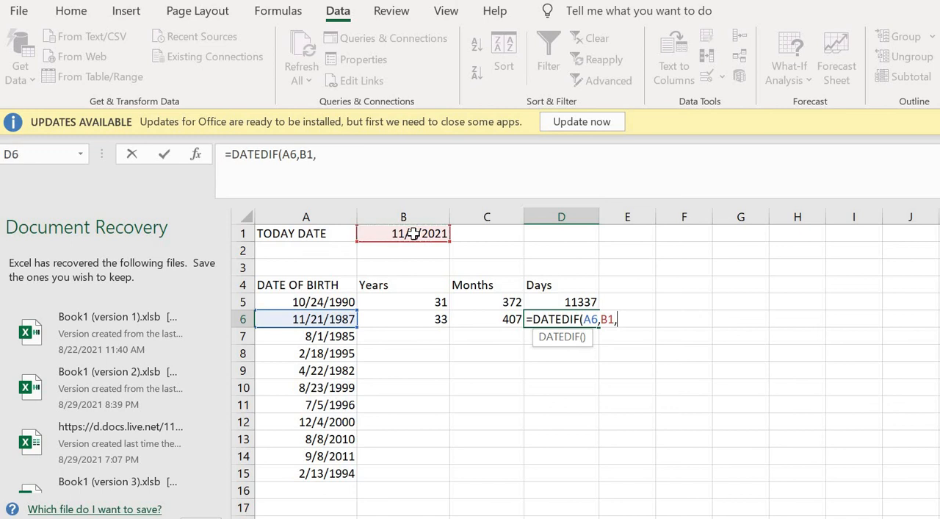
type("\"D")
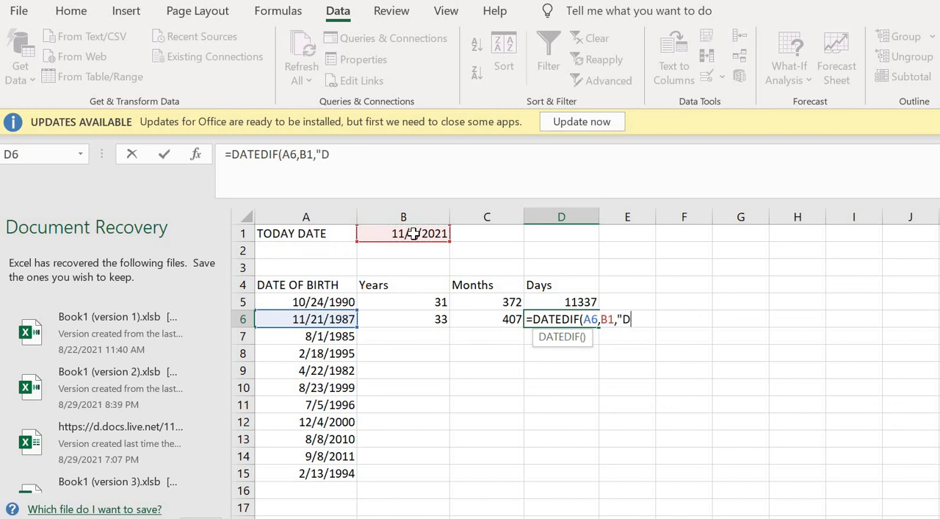
key("enter")
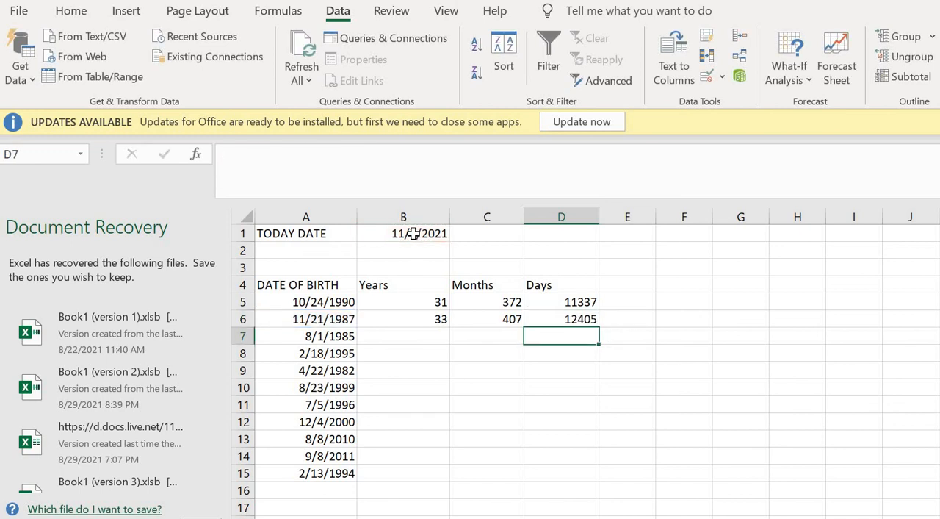